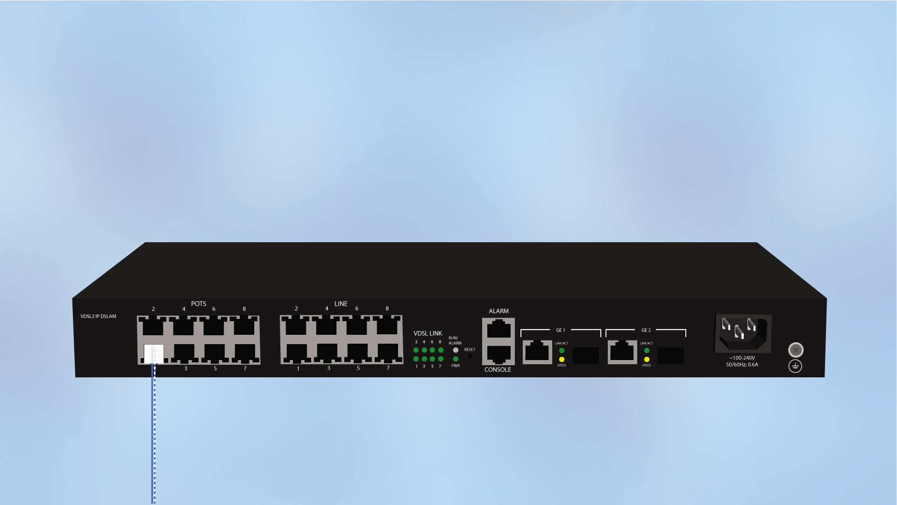
click(295, 348)
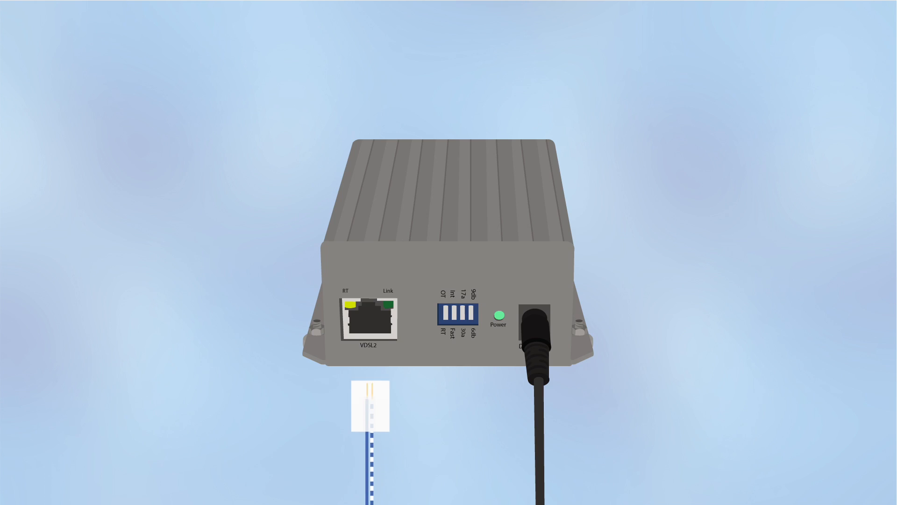
drag(371, 407, 371, 321)
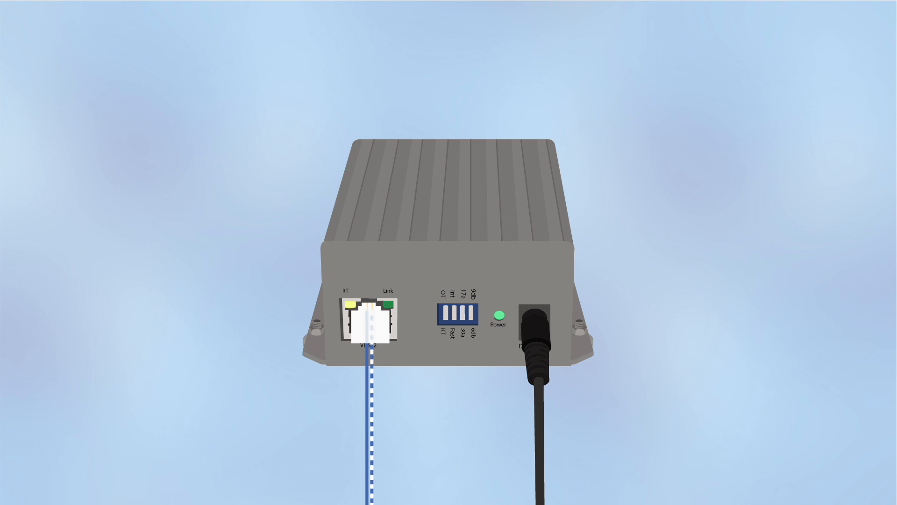